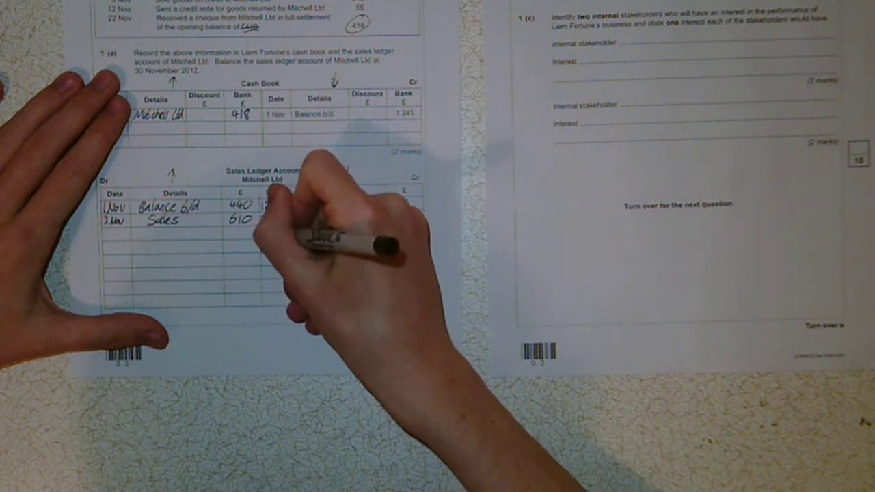
{"action": "type", "text": "22 Nov"}
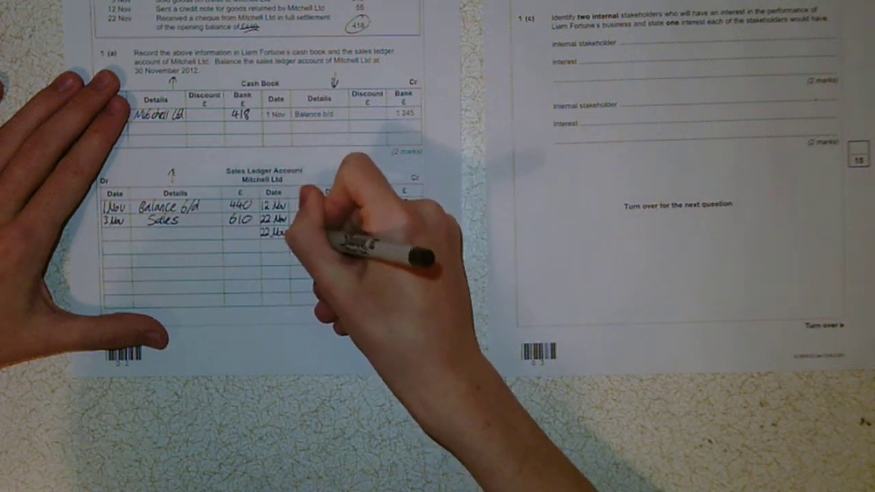